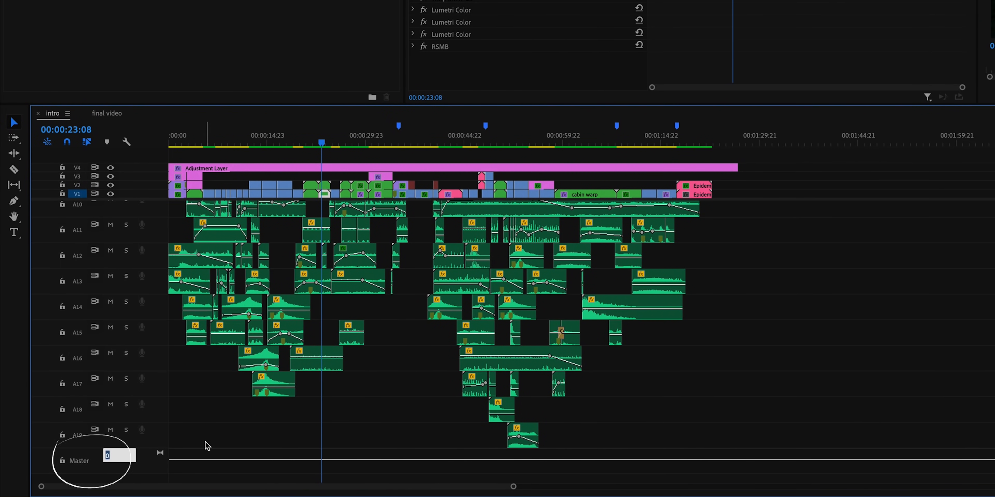
type("-3.0")
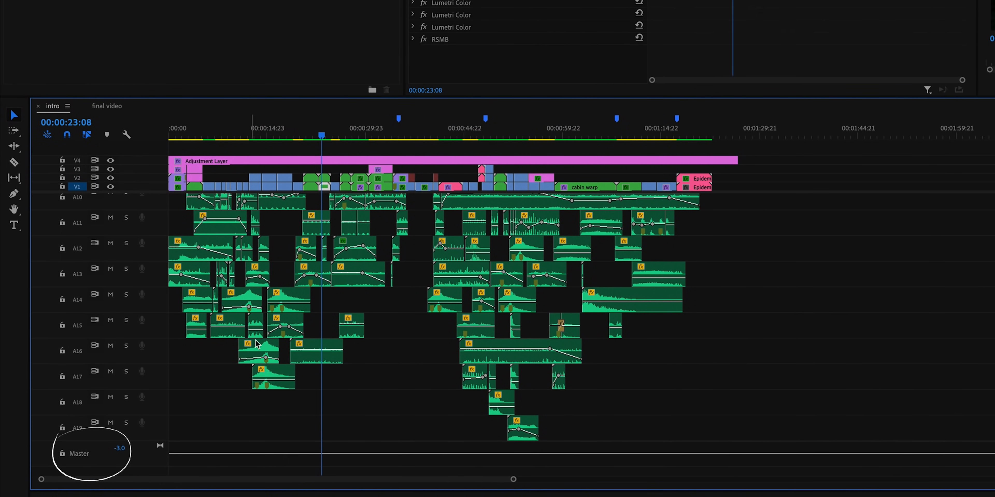